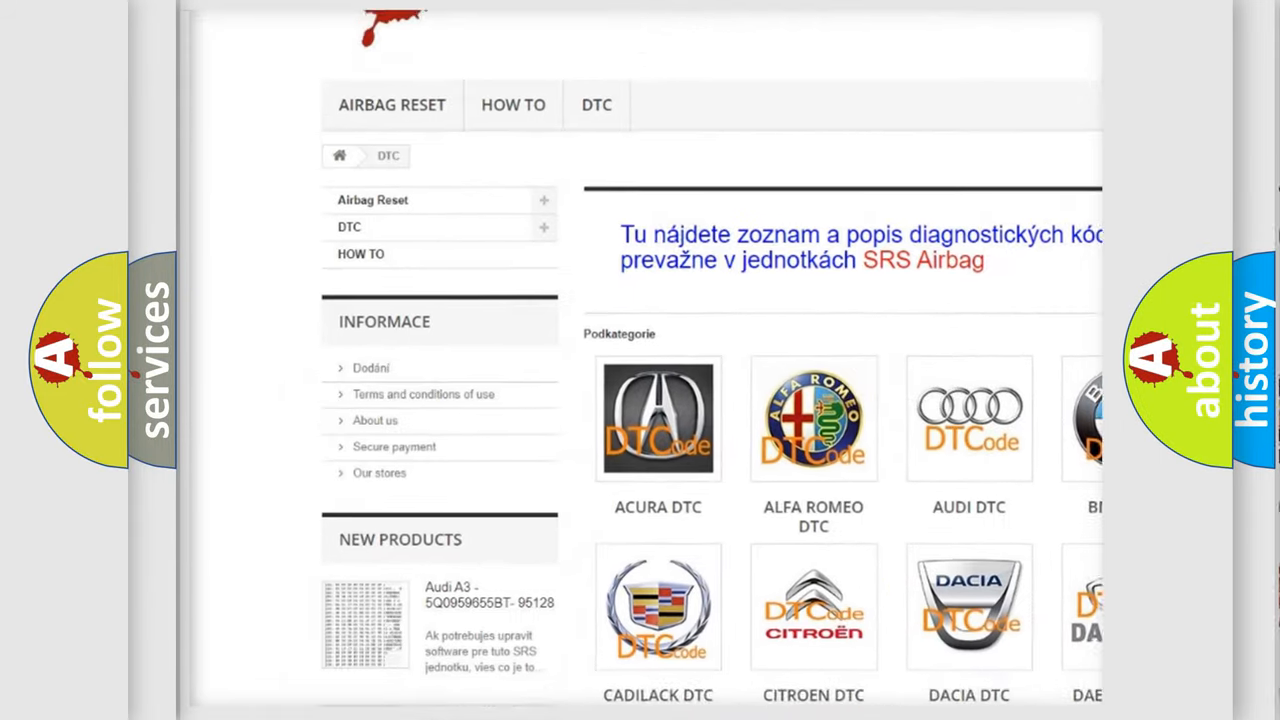
{"action": "scroll", "scroll_direction": "down", "scroll_amount": 3}
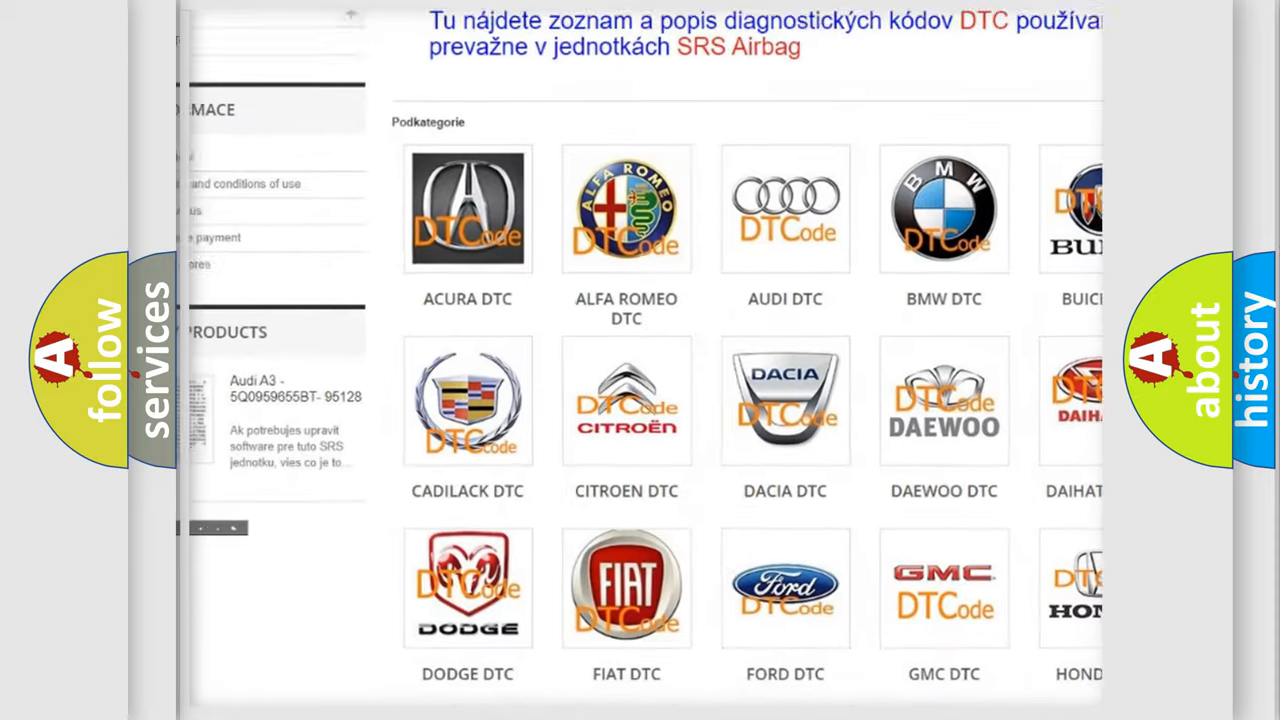
{"action": "scroll", "scroll_direction": "down", "scroll_amount": 3}
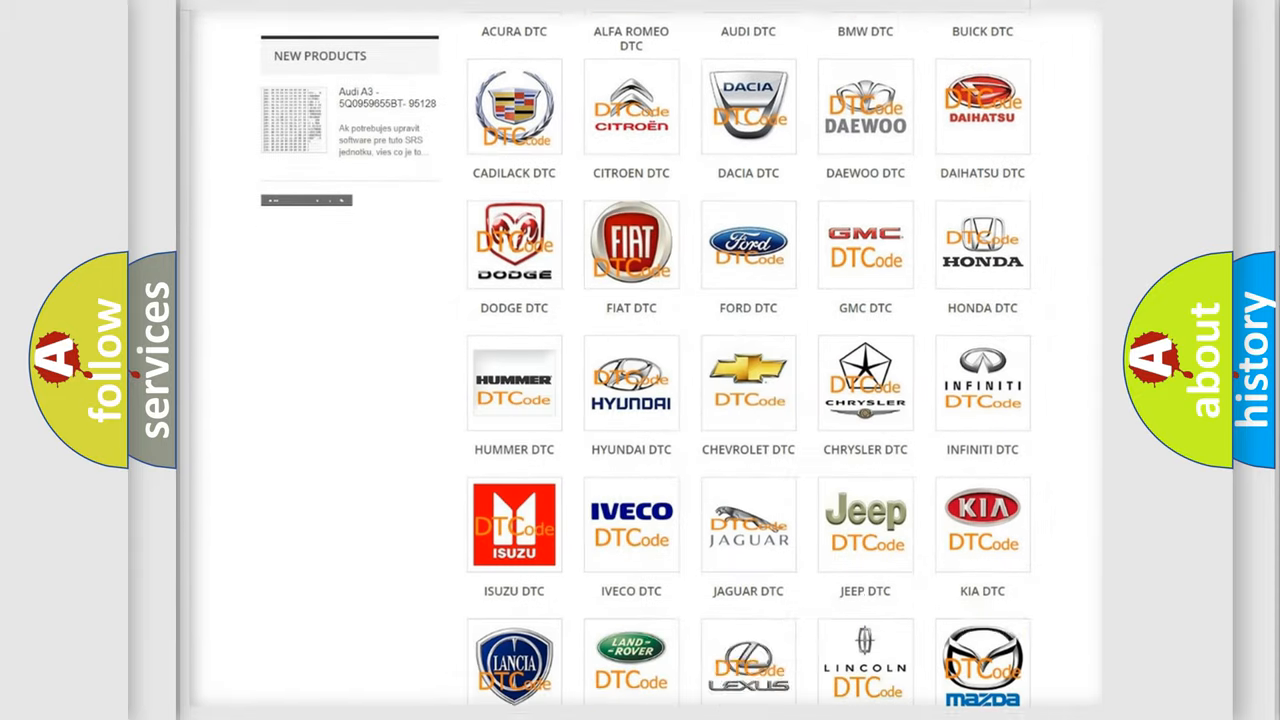
{"action": "scroll", "scroll_direction": "down", "scroll_amount": 3}
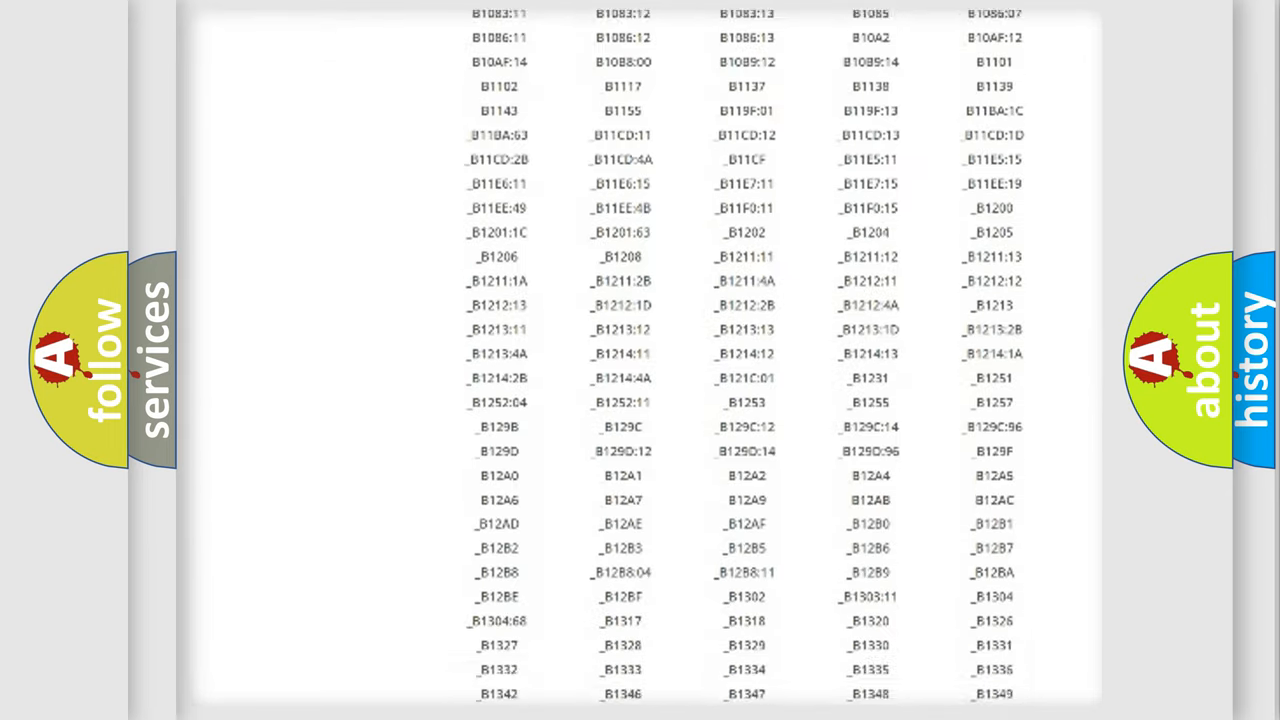
{"action": "scroll", "scroll_direction": "down", "scroll_amount": 3}
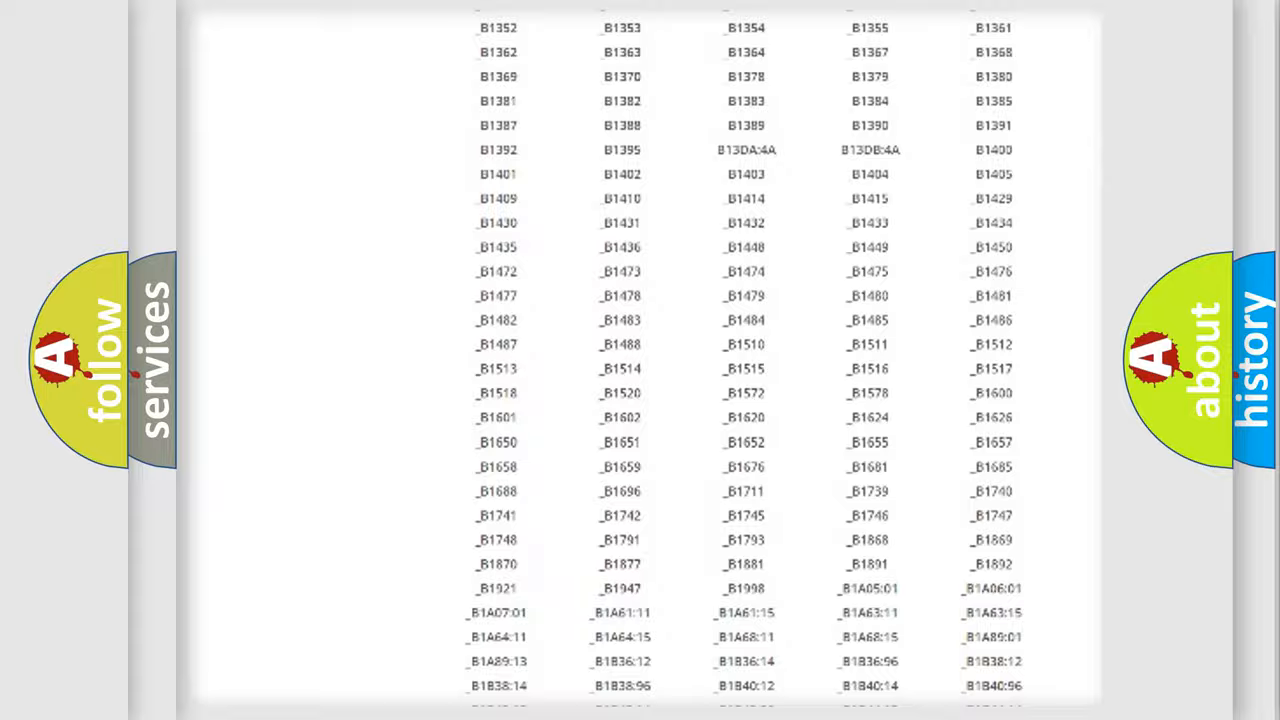
{"action": "scroll", "scroll_direction": "up", "scroll_amount": 3}
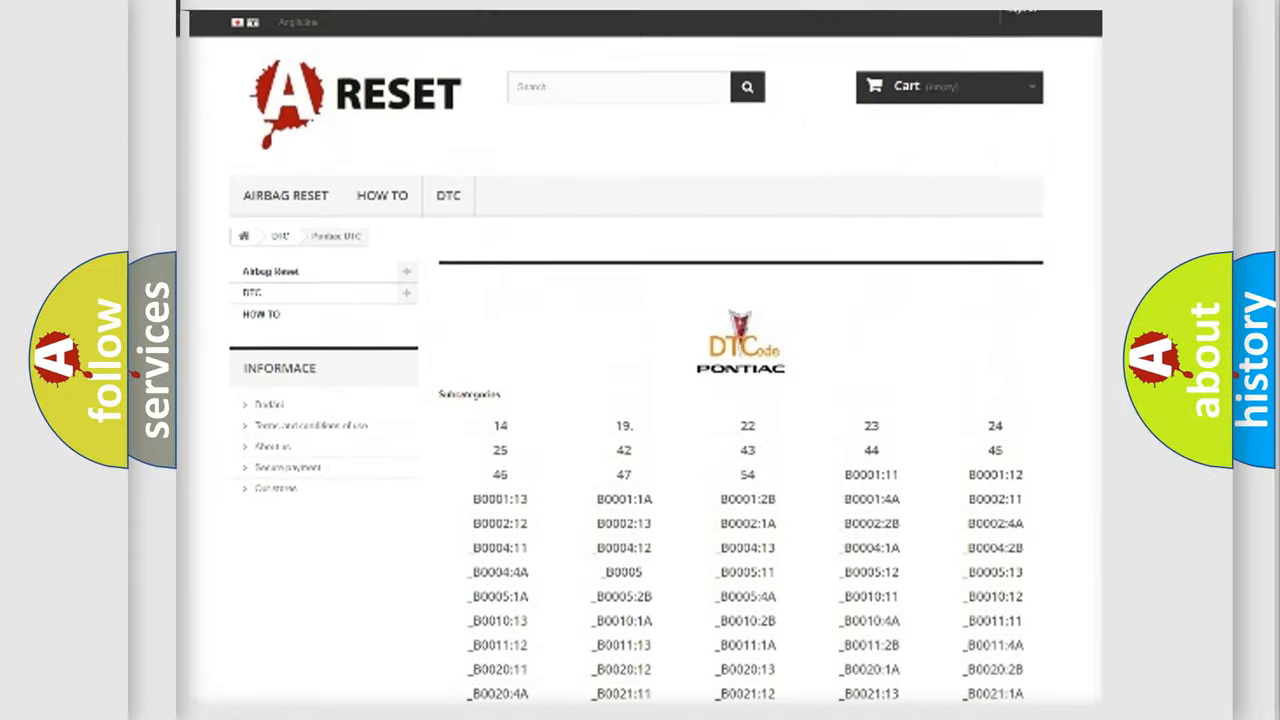